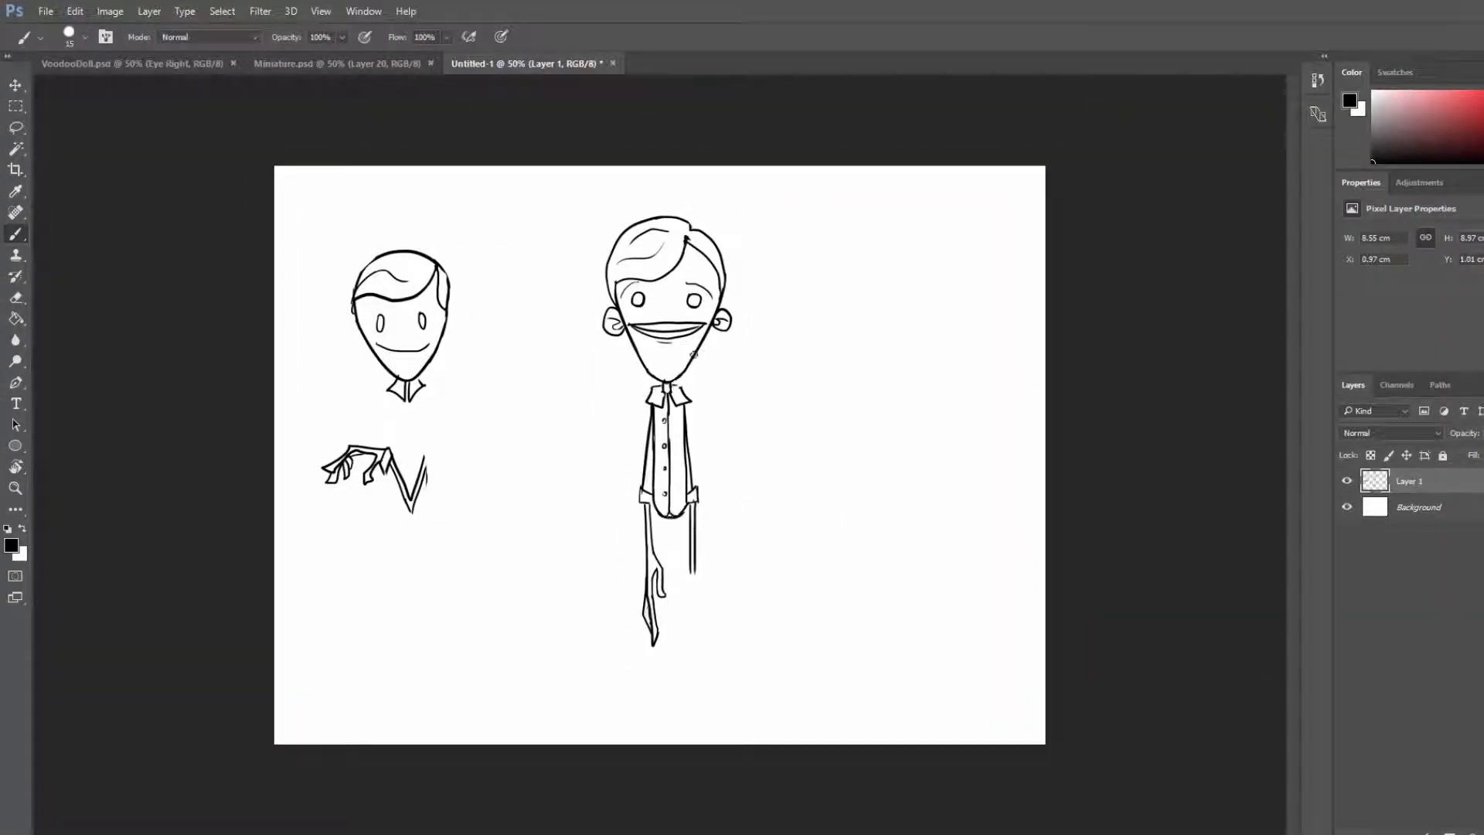
- Ink both characters and paint Norman's hair, skin and vest in brown and pink
click(15, 297)
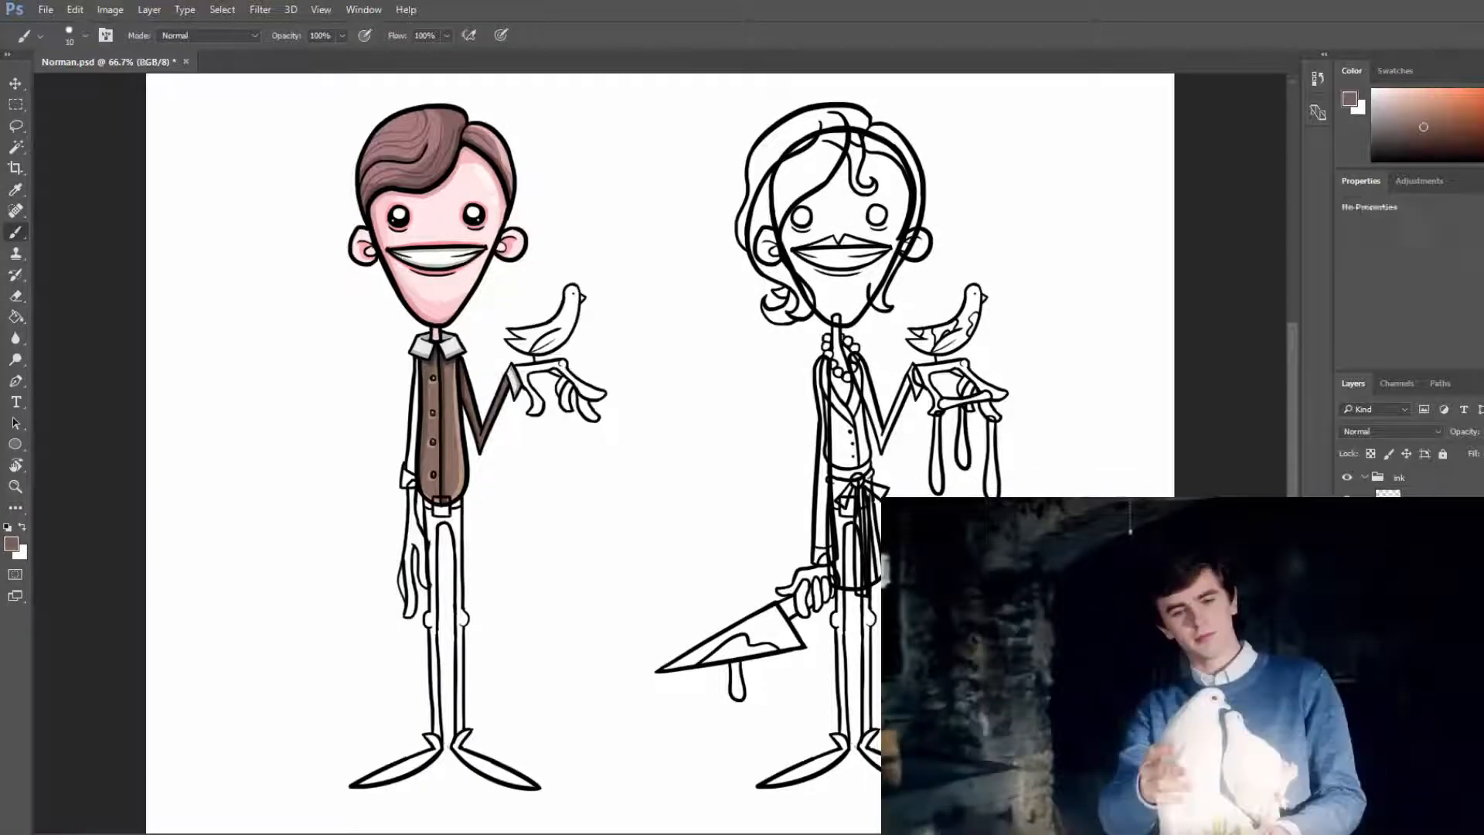
- Paint Norman's trousers and the mother's blonde hair, teal suit, necklace and red blood drips
click(558, 388)
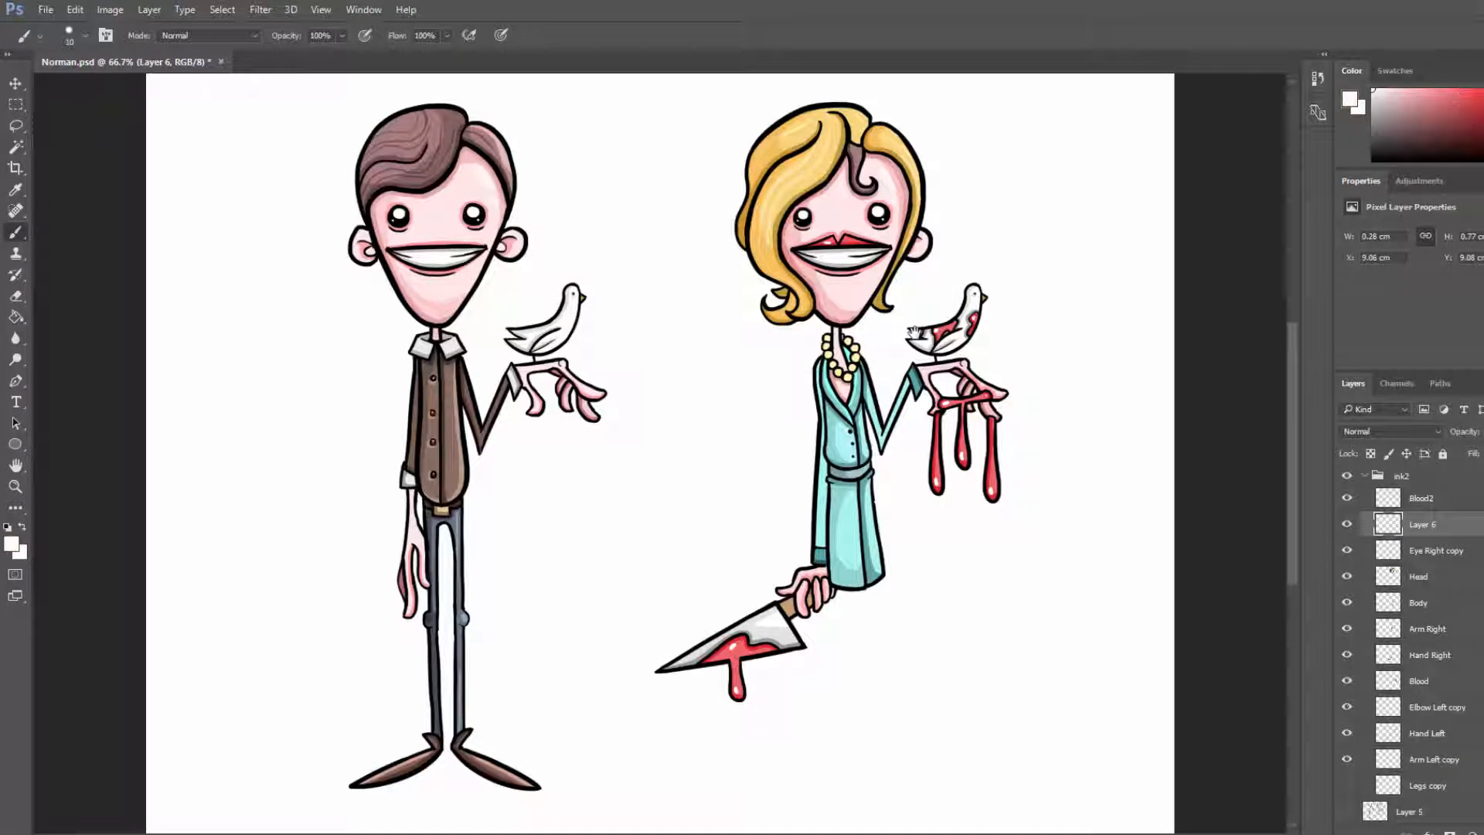
- Record IdleNormal keyframes for Norman's body, arm and head position and head rotation
key(ctrl+minus)
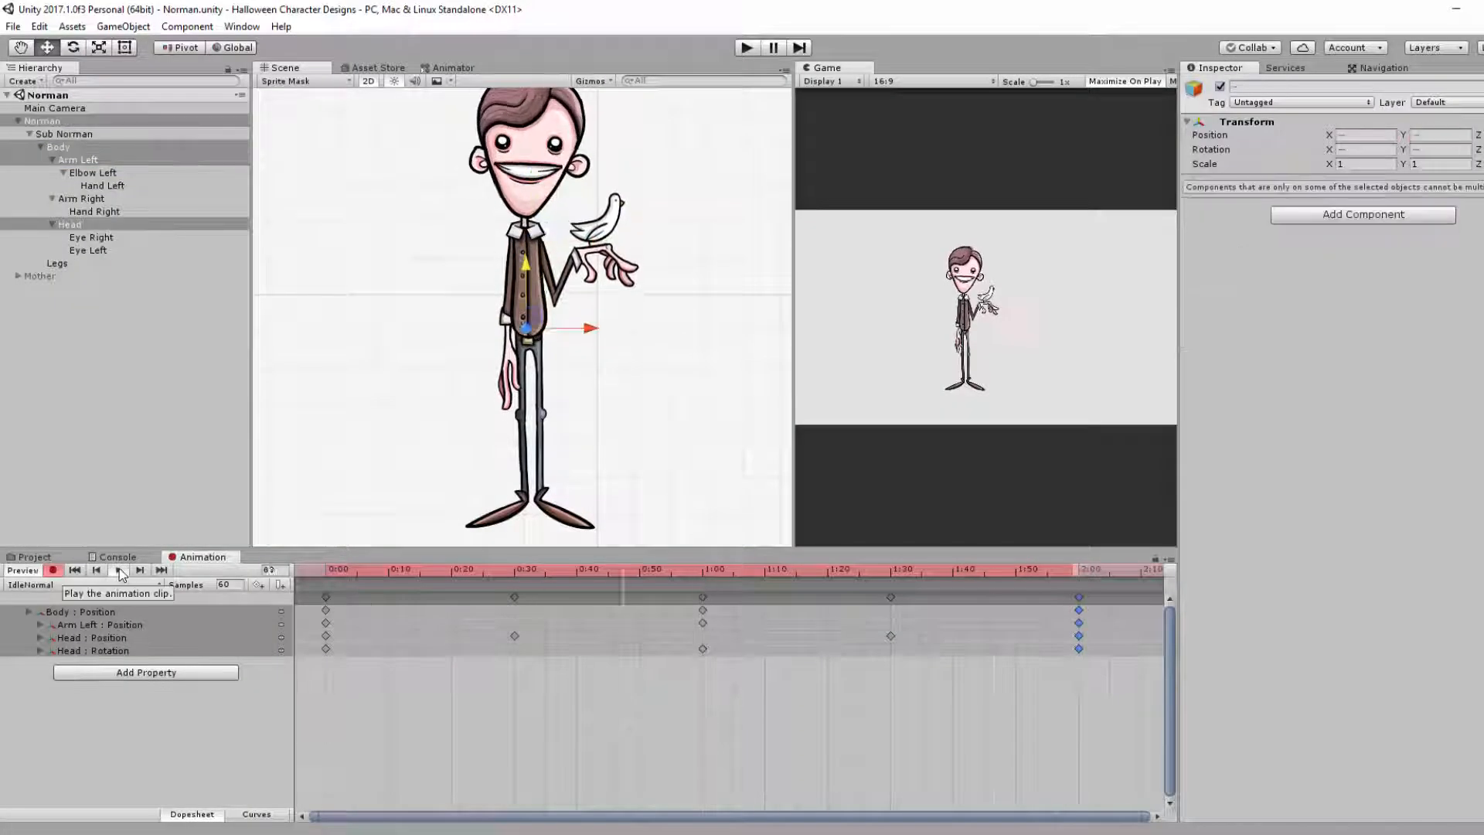
- Record Transition clip Scale keyframes squashing Norman's Body, Head and Legs
click(93, 172)
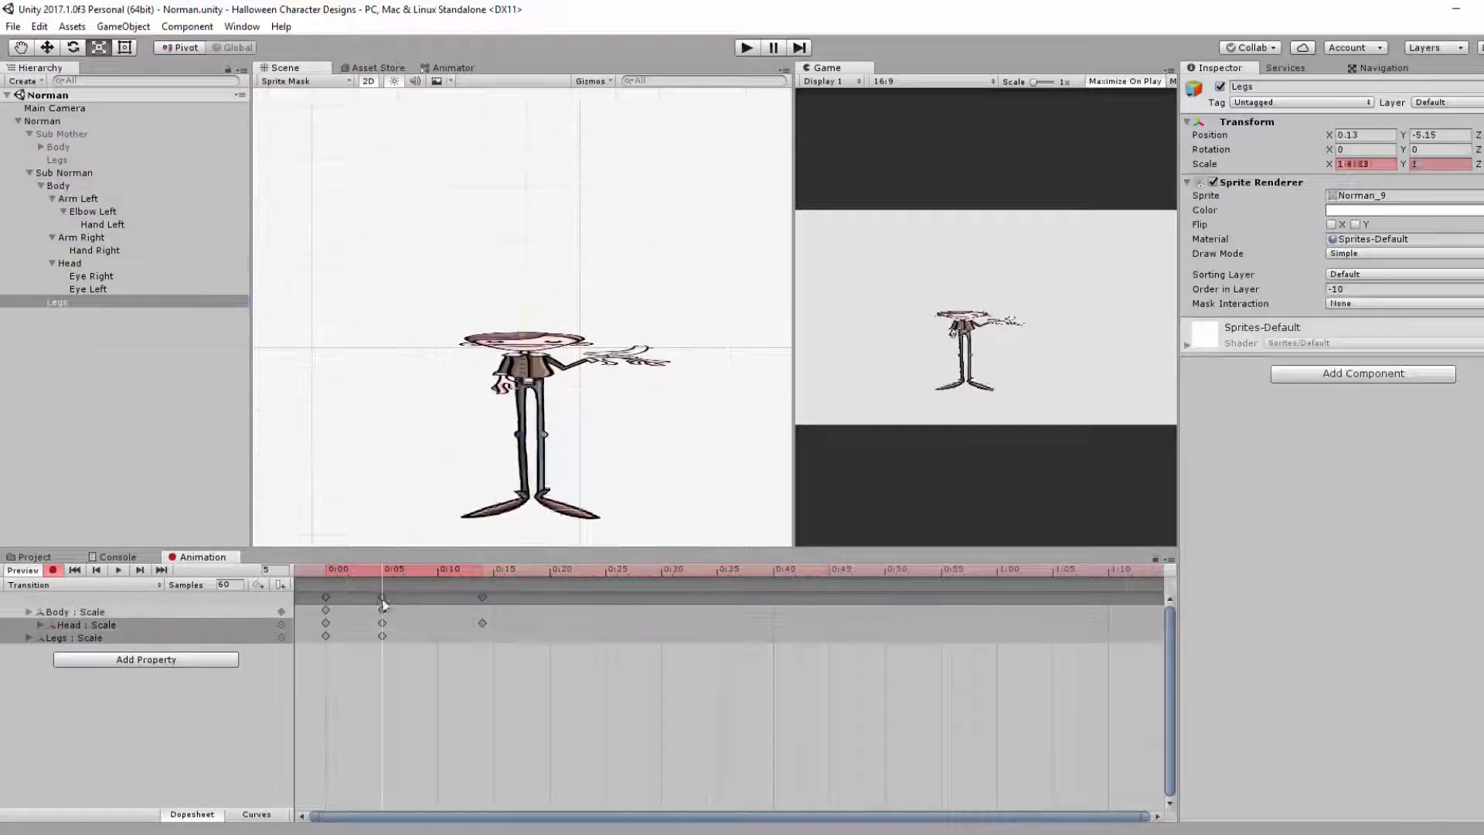
- Key the IdleMother clip's elbow, hand and Blood rotations with Is Active toggles showing the mother
click(59, 186)
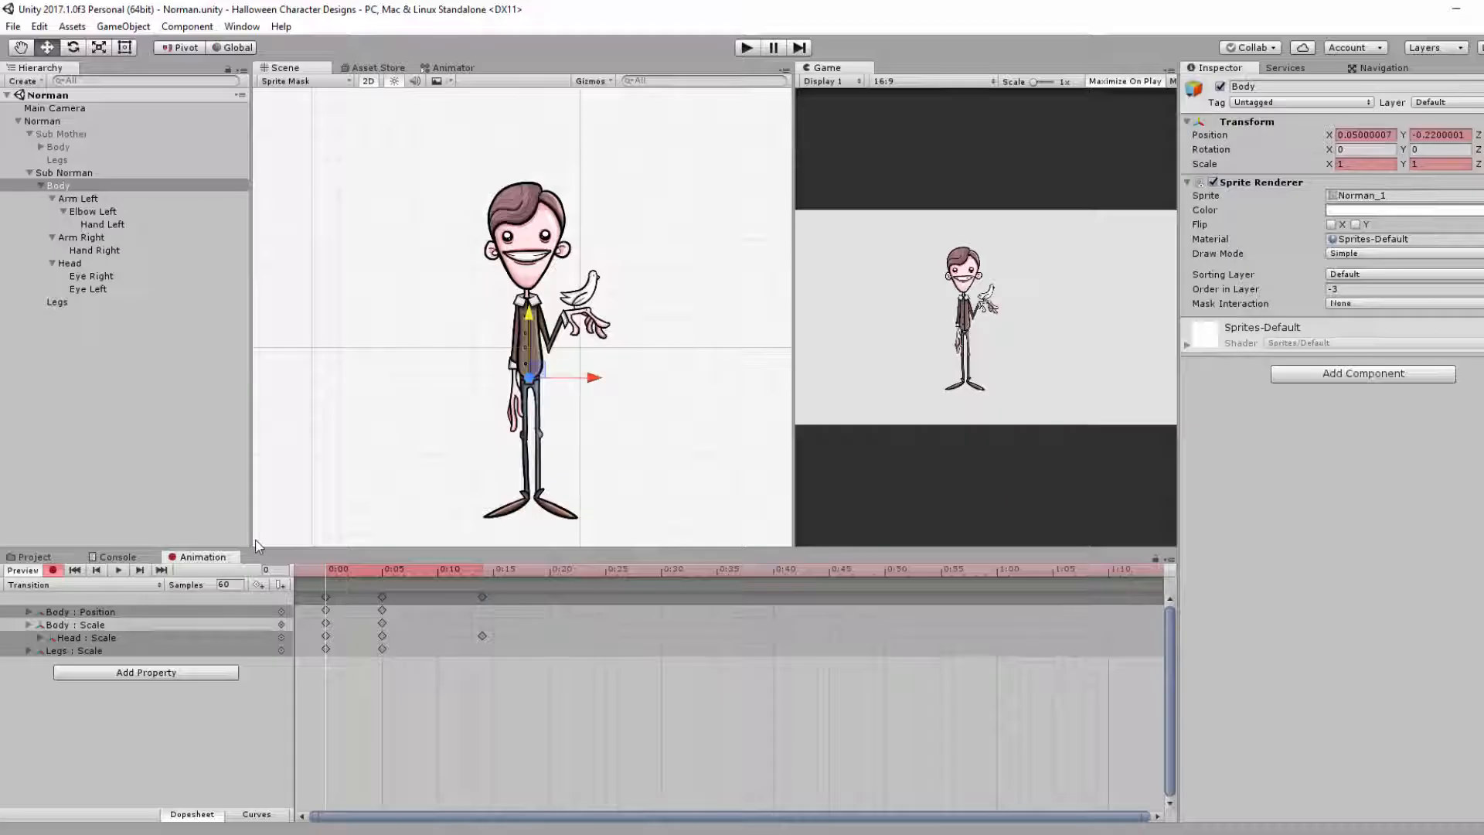
click(118, 570)
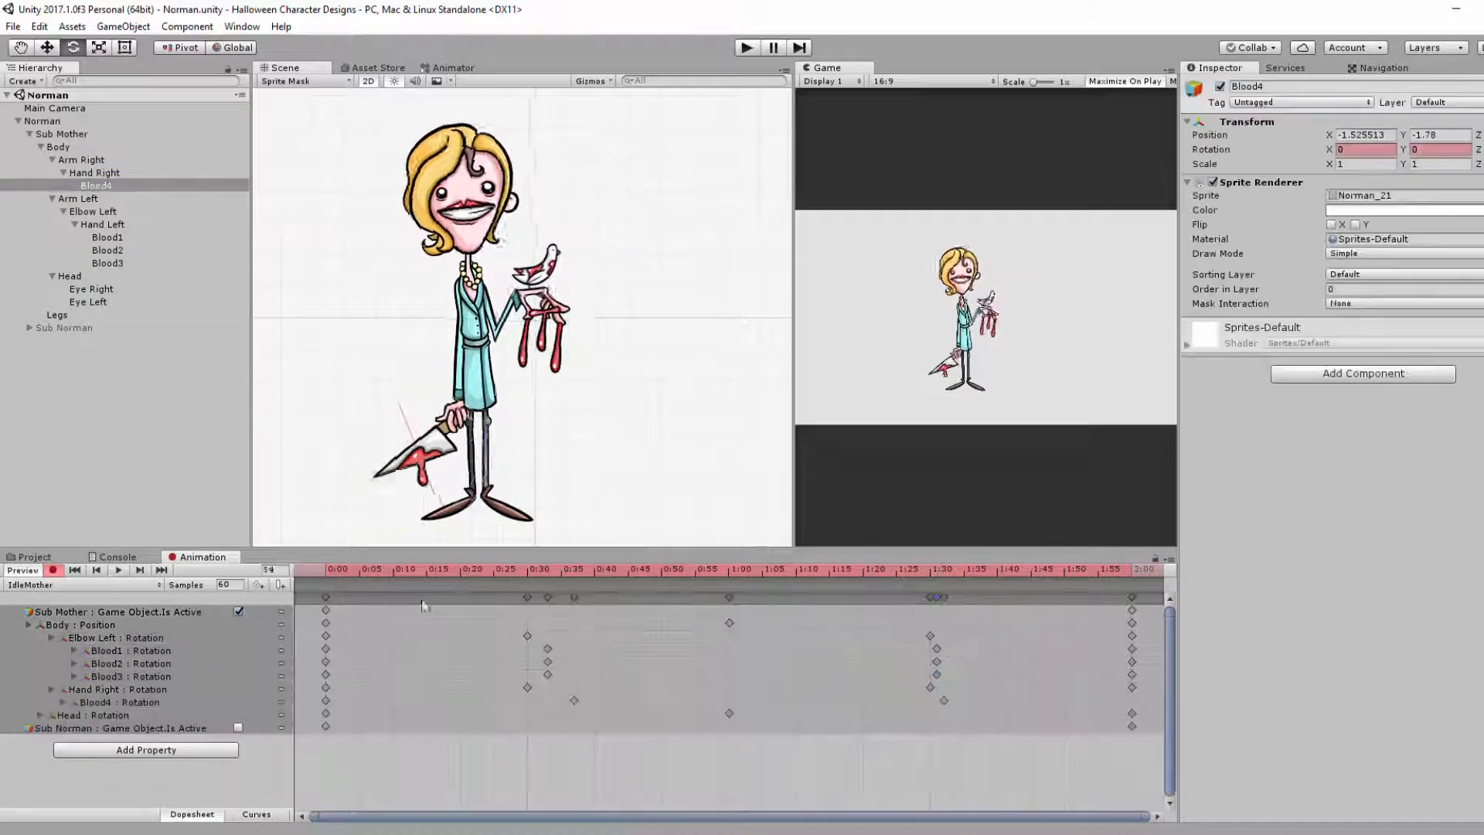
click(57, 146)
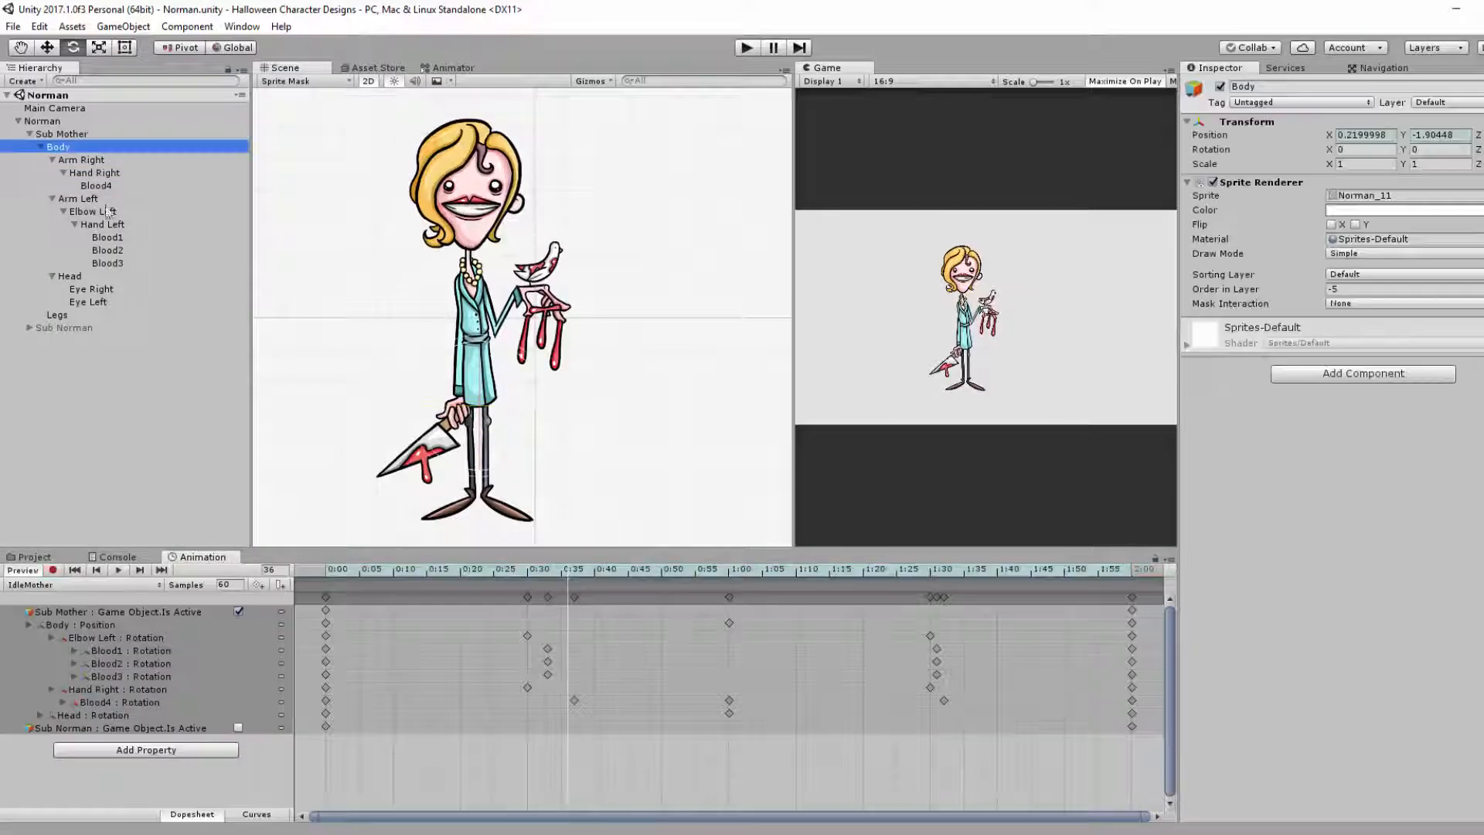